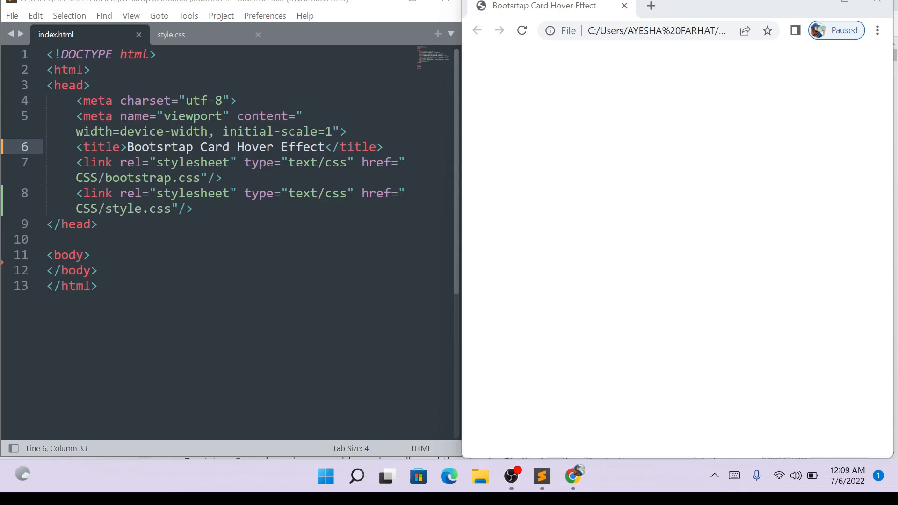
mouse_move(327, 143)
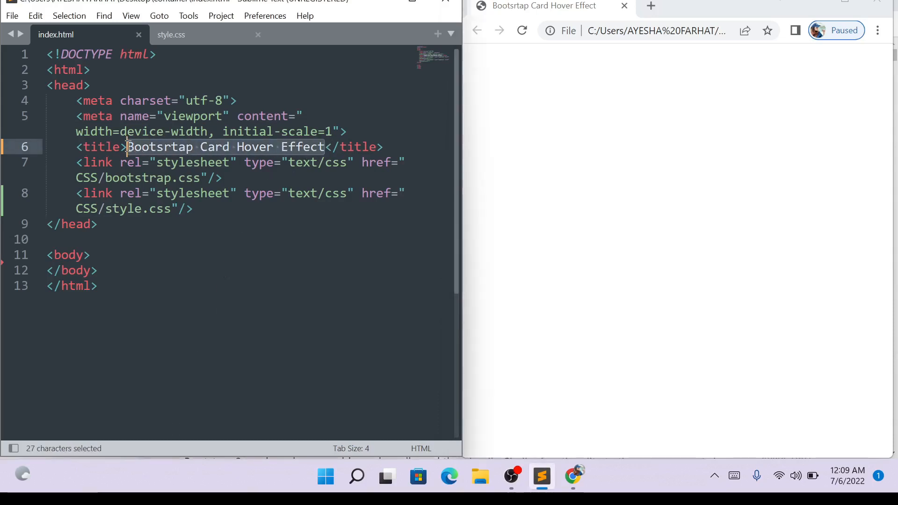
- Scroll the Bootstrap Cards docs down to the basic card example and copy its code
left_click(127, 146)
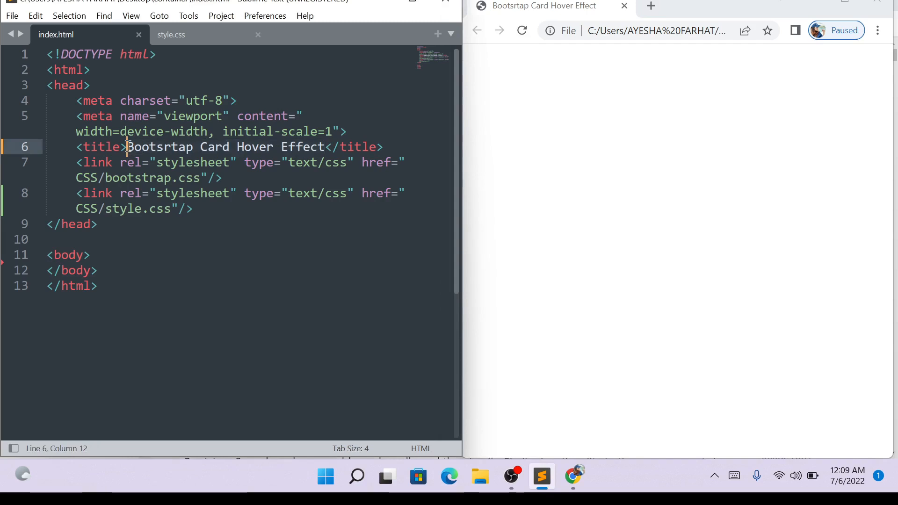
mouse_move(256, 257)
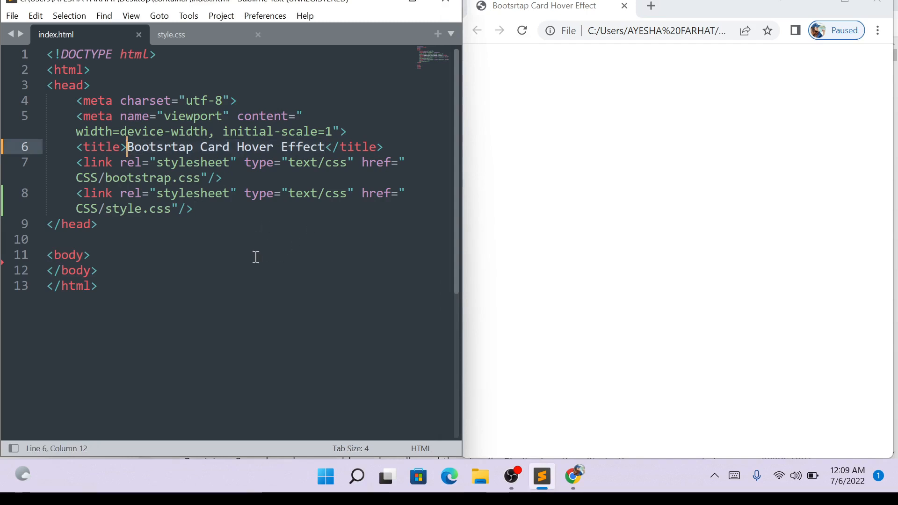
mouse_move(325, 261)
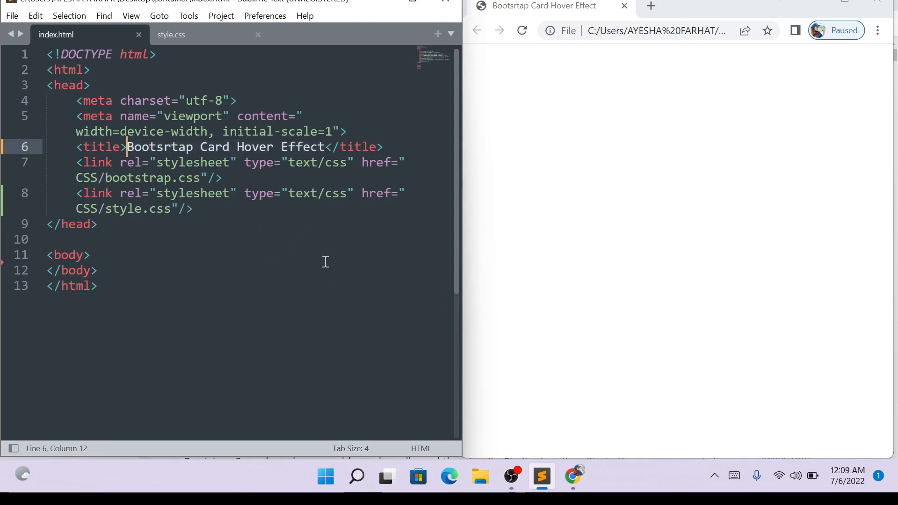
mouse_move(639, 240)
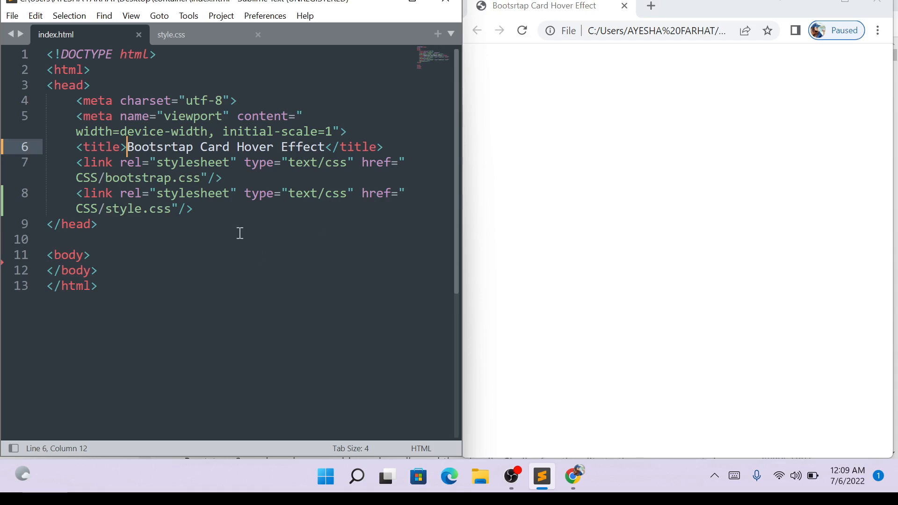
left_click_drag(118, 162, 222, 178)
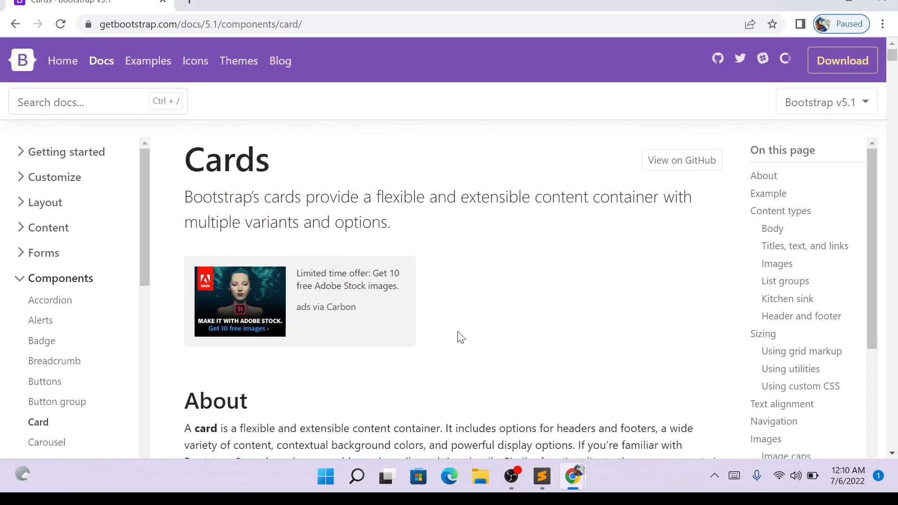
scroll("down", 3)
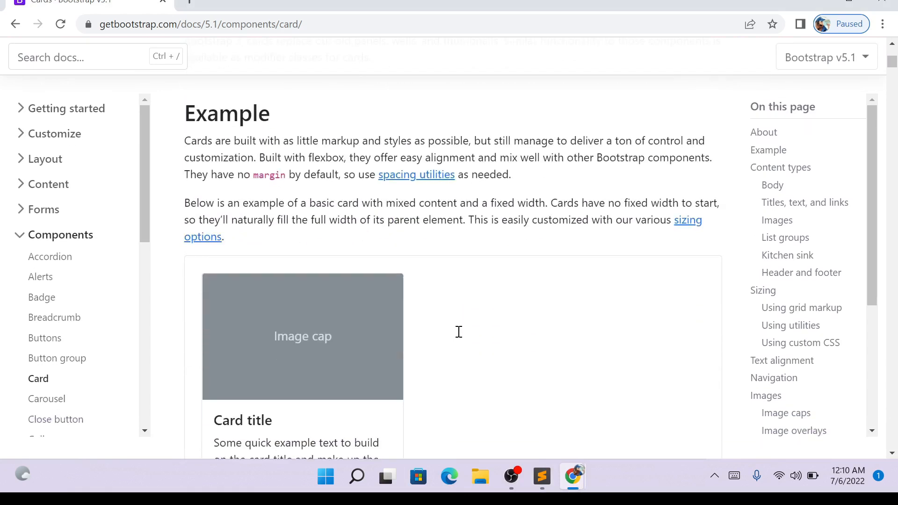
scroll("down", 3)
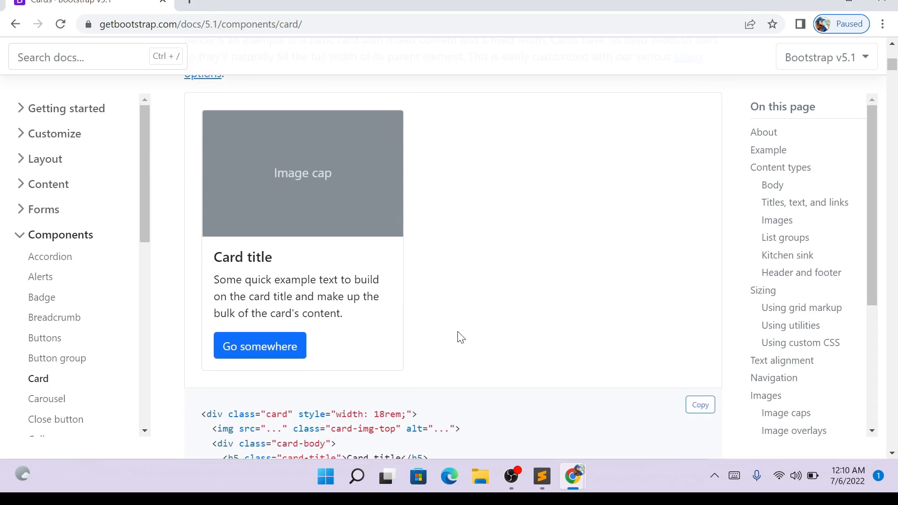
scroll("down", 3)
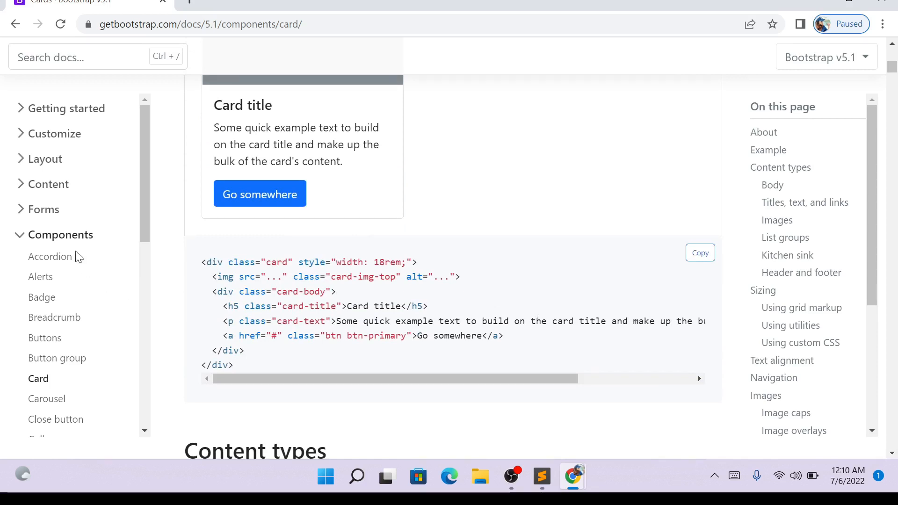
mouse_move(139, 311)
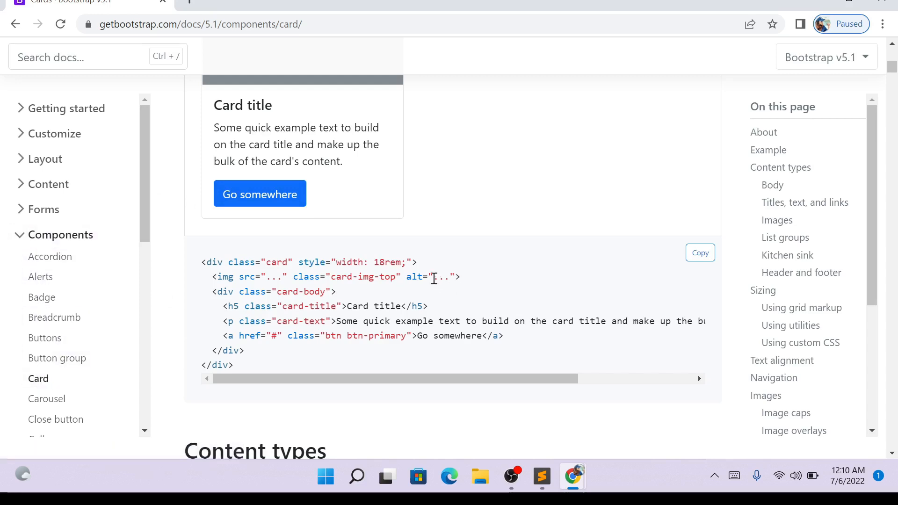
scroll("down", 3)
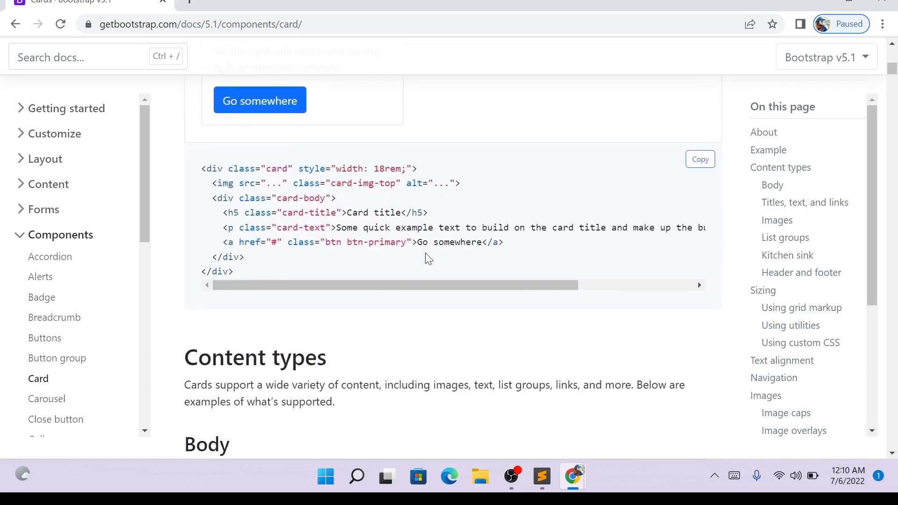
mouse_move(699, 159)
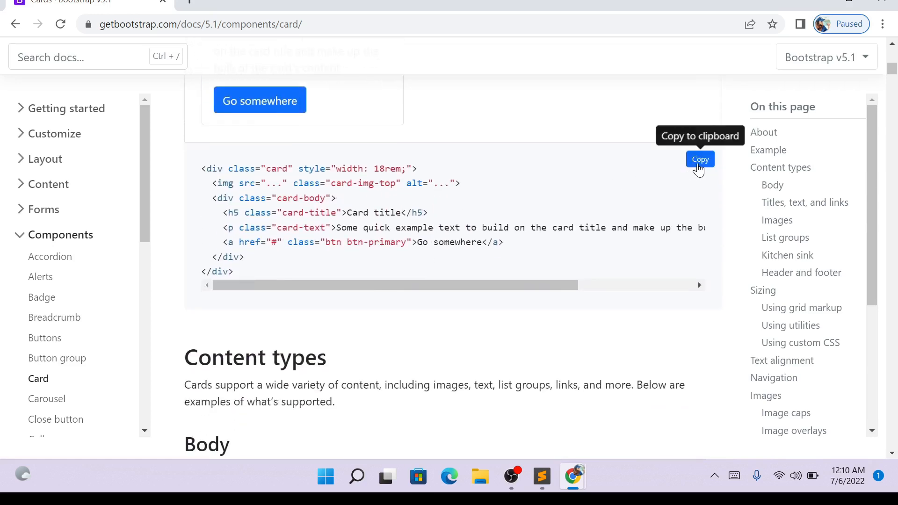
left_click(700, 159)
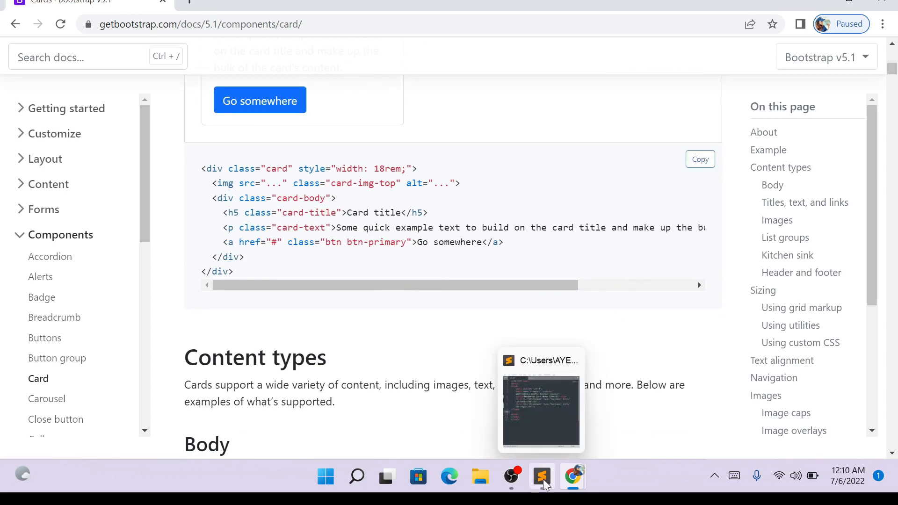
- Write a div with class "container" in the index.html body and place the cursor inside it
left_click(540, 475)
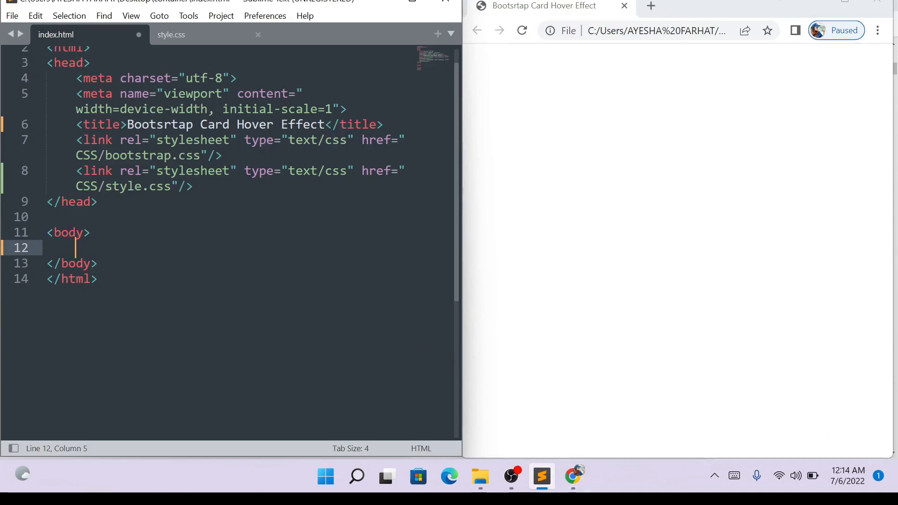
type("div")
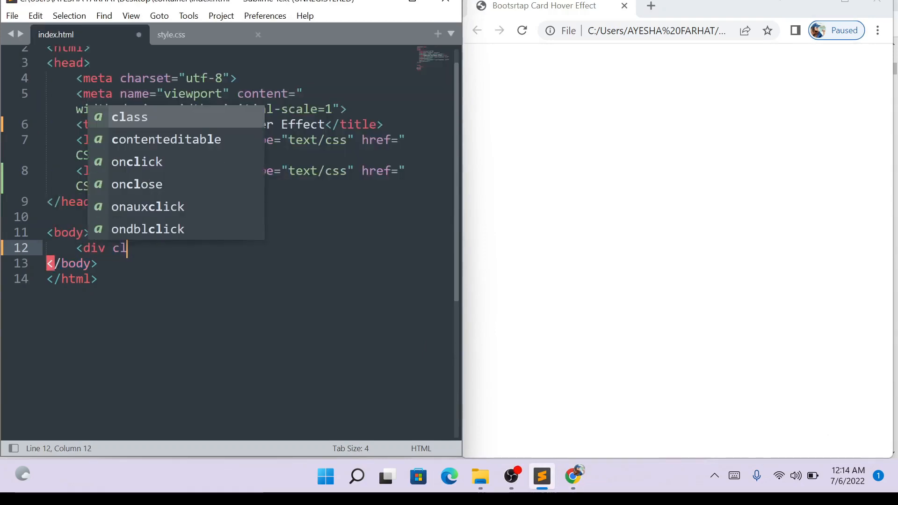
type("class=\"container\"></div>")
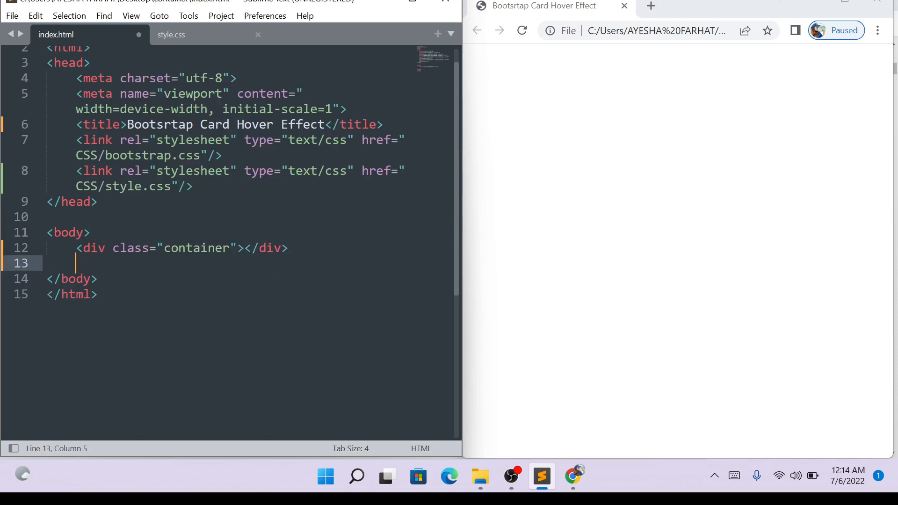
left_click(243, 248)
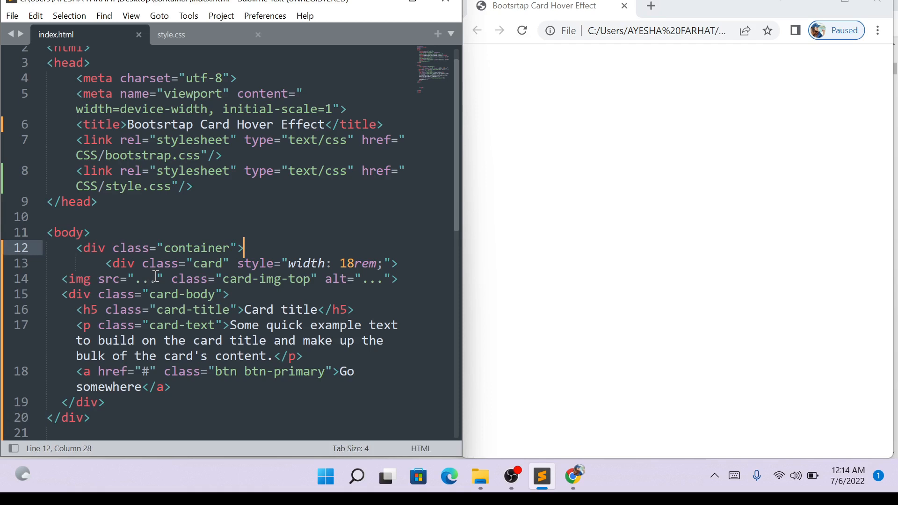
left_click(156, 279)
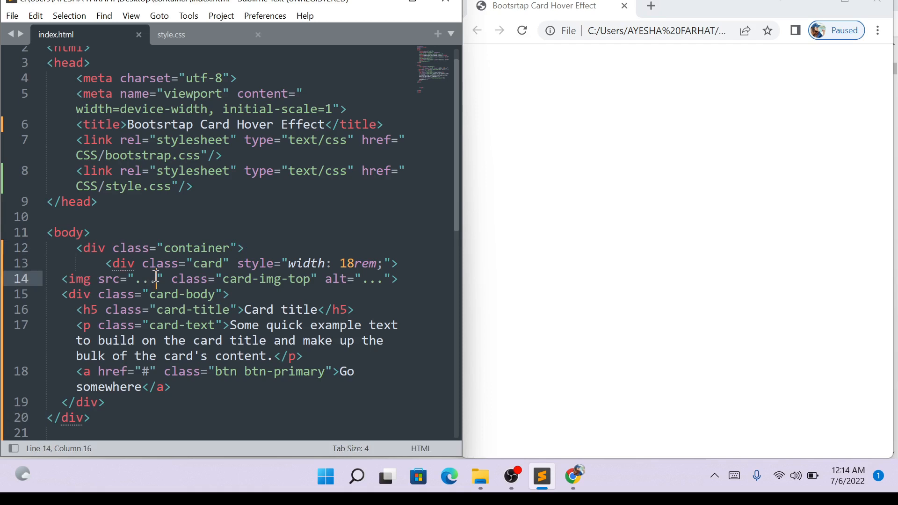
type("pi")
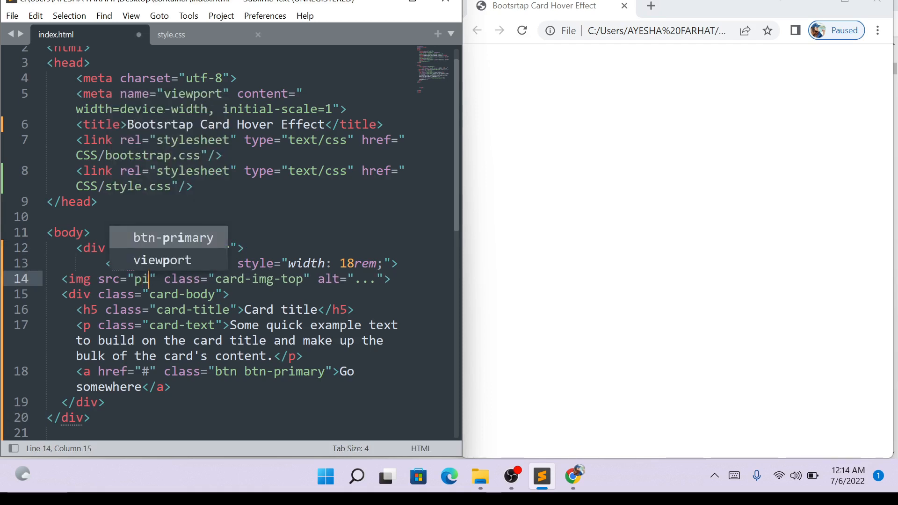
type("c.jpg")
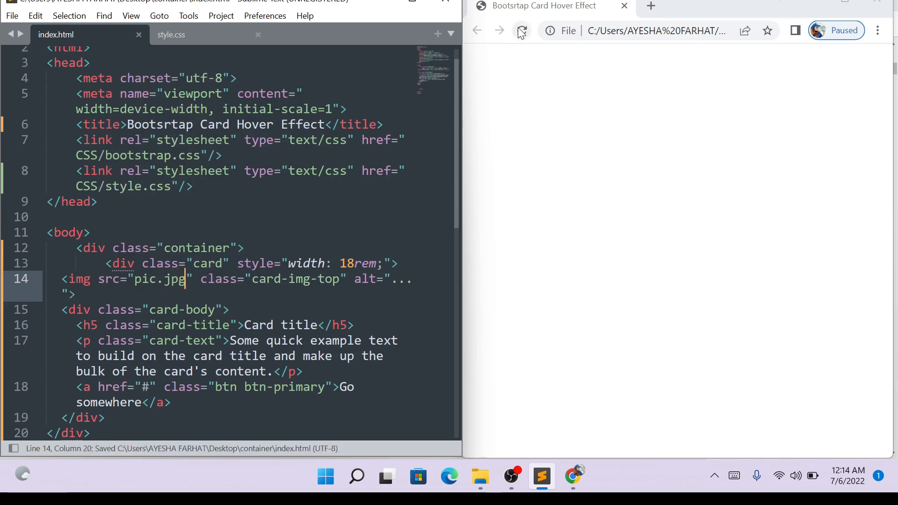
left_click(520, 30)
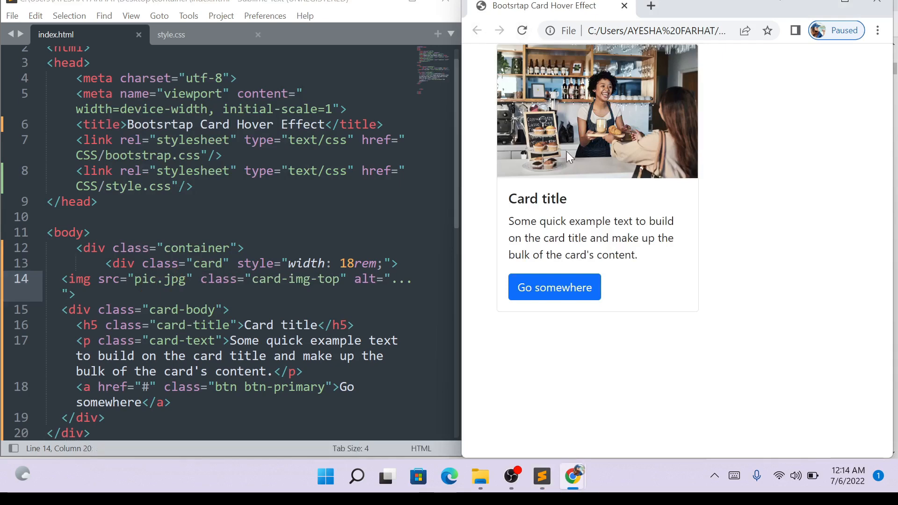
mouse_move(290, 240)
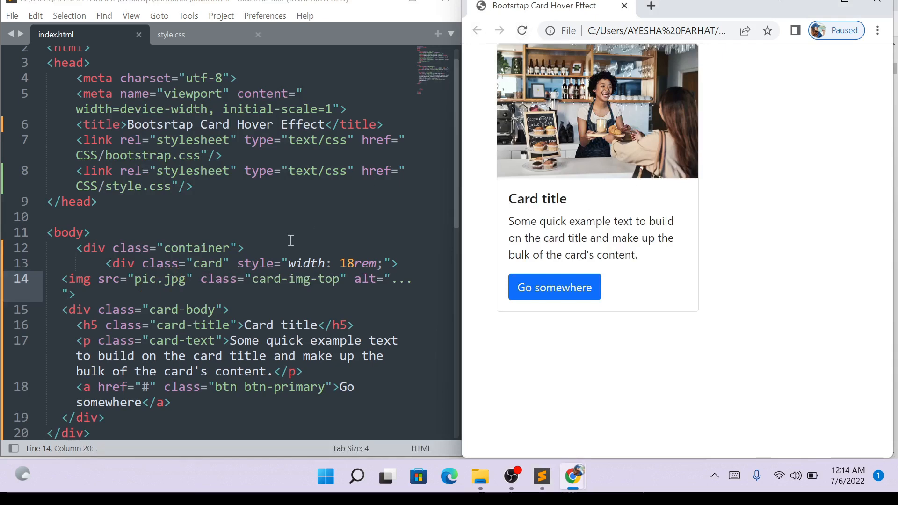
mouse_move(601, 158)
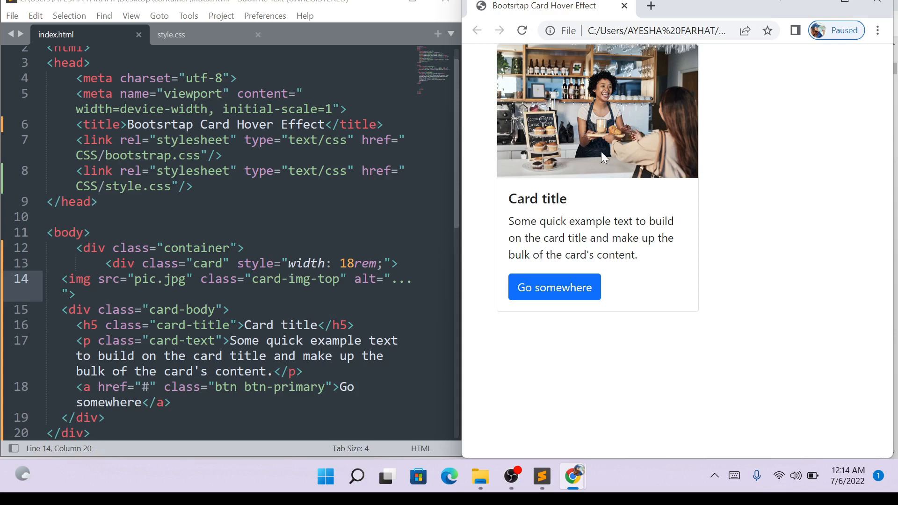
mouse_move(544, 137)
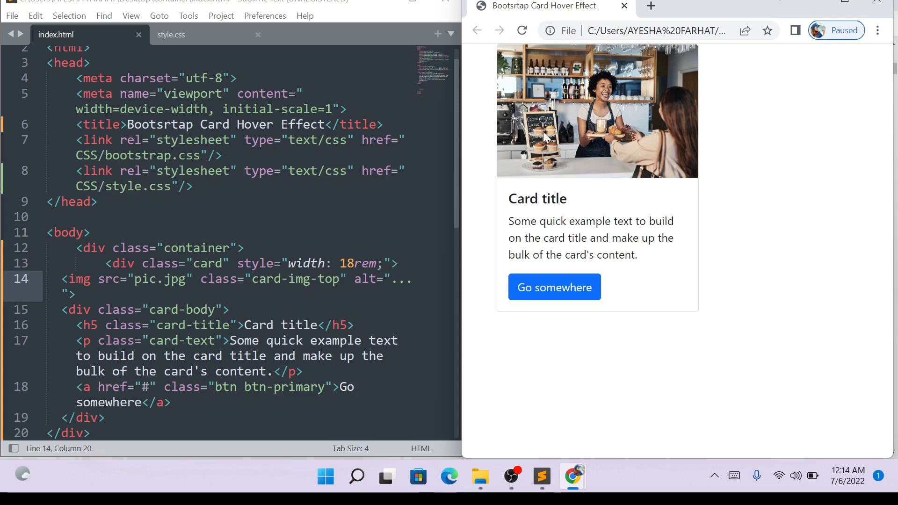
mouse_move(572, 153)
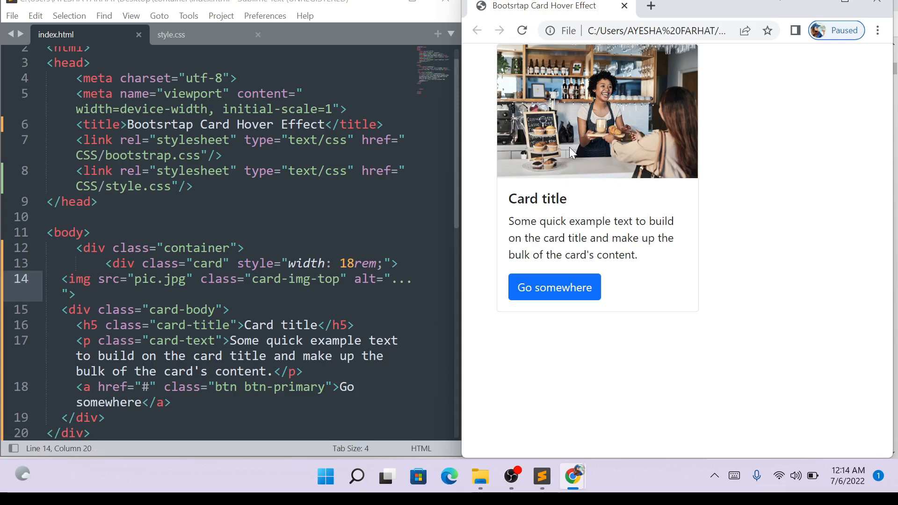
mouse_move(566, 192)
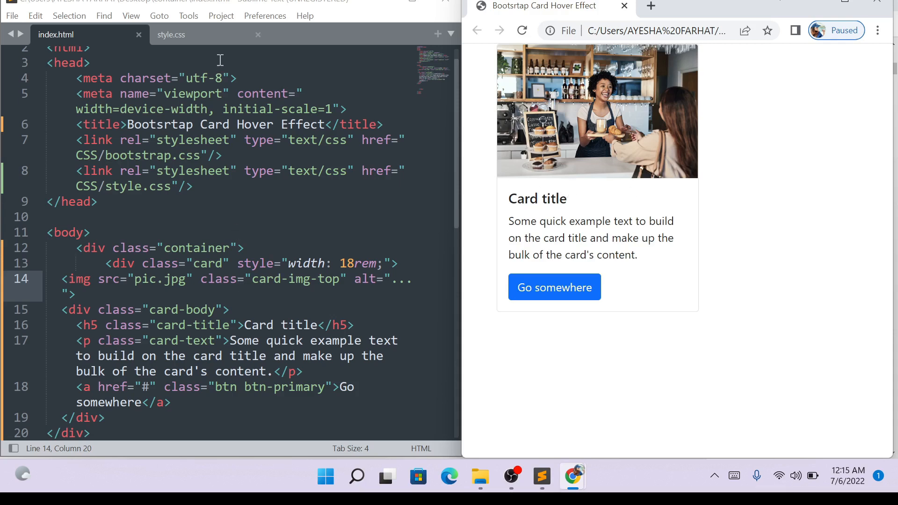
- In style.css, give the body a 4em margin and save
left_click(170, 34)
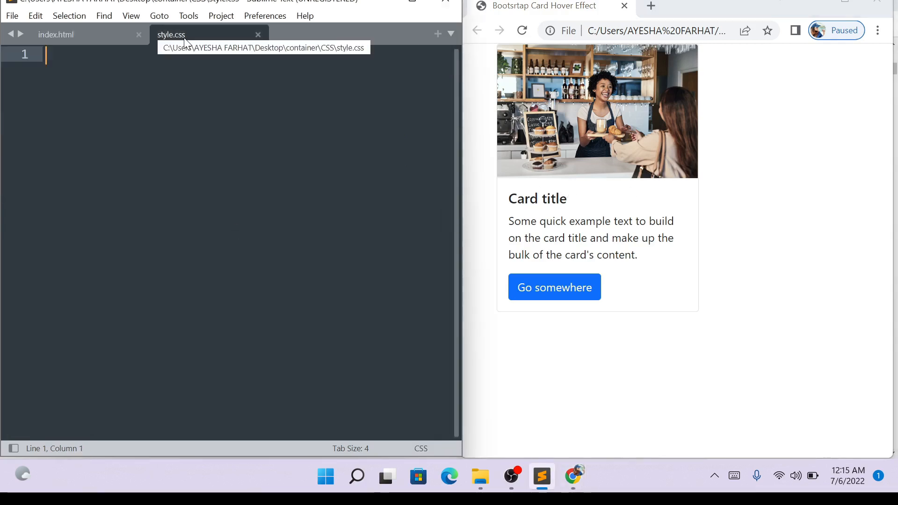
type("b")
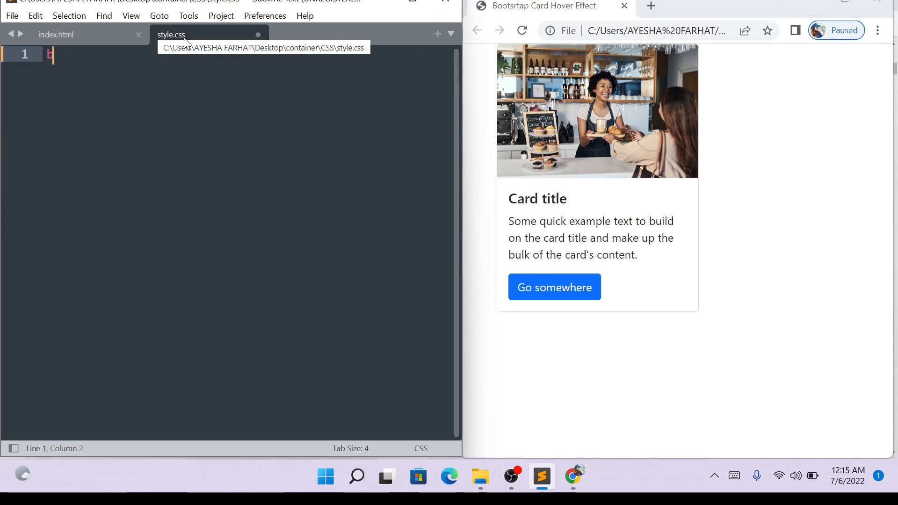
type("body{")
type("margin: ;")
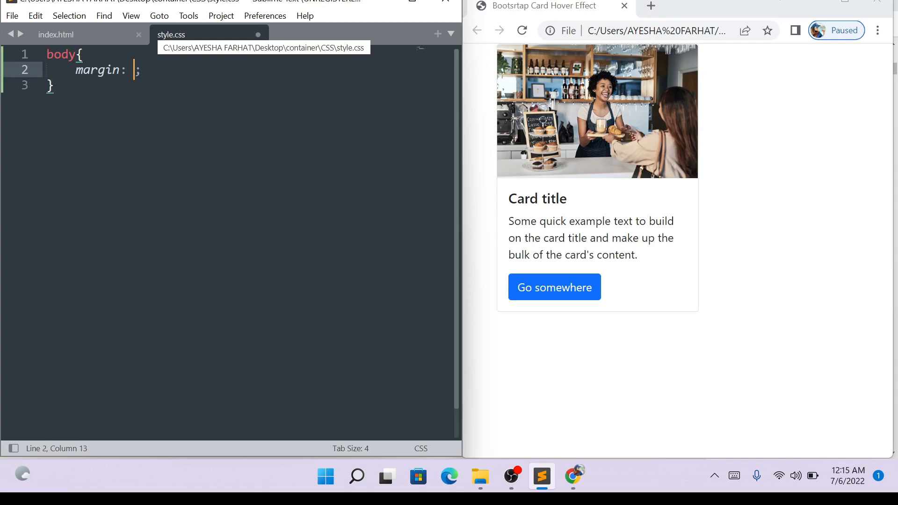
type("4")
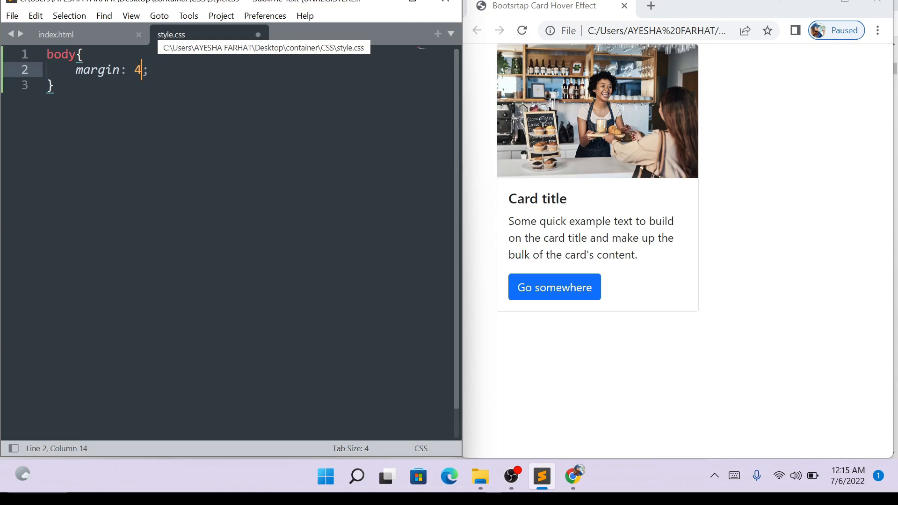
type("em")
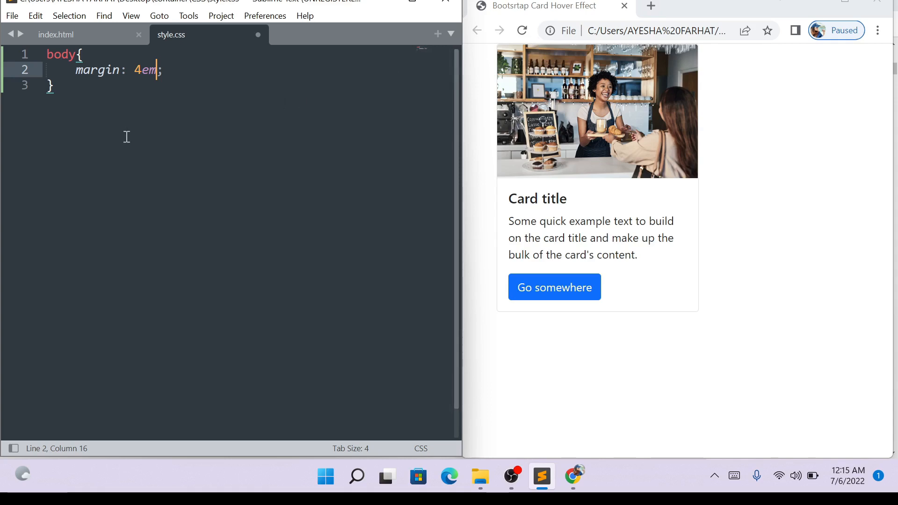
key("ctrl+s")
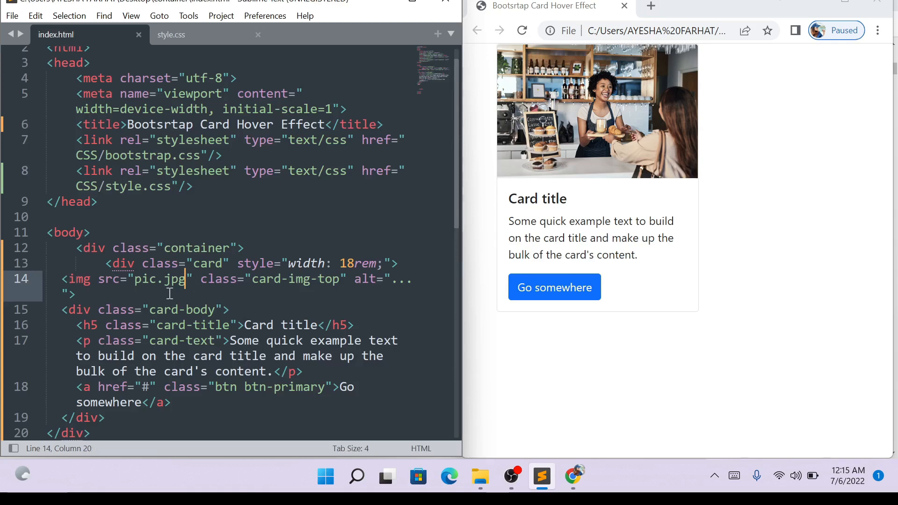
- Add a .card:hover rule with transform scale(1.3) and save the stylesheet
double_click(206, 263)
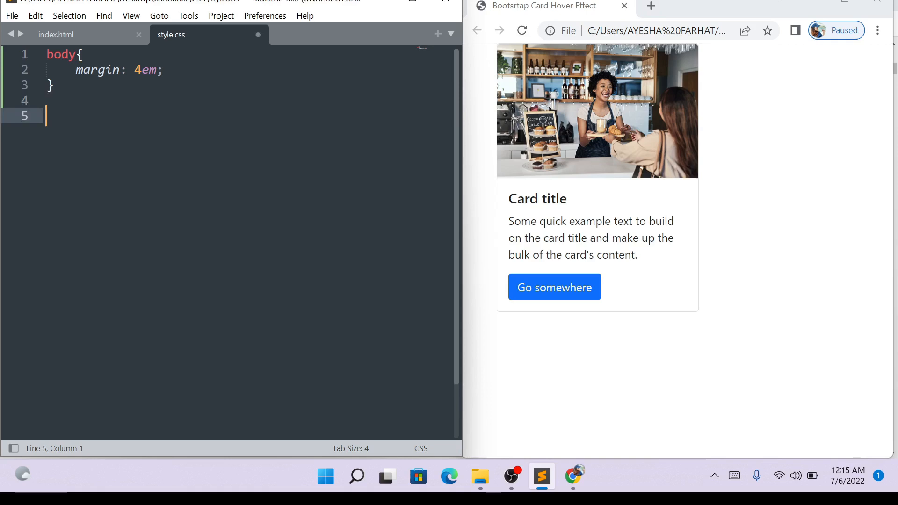
type(".card")
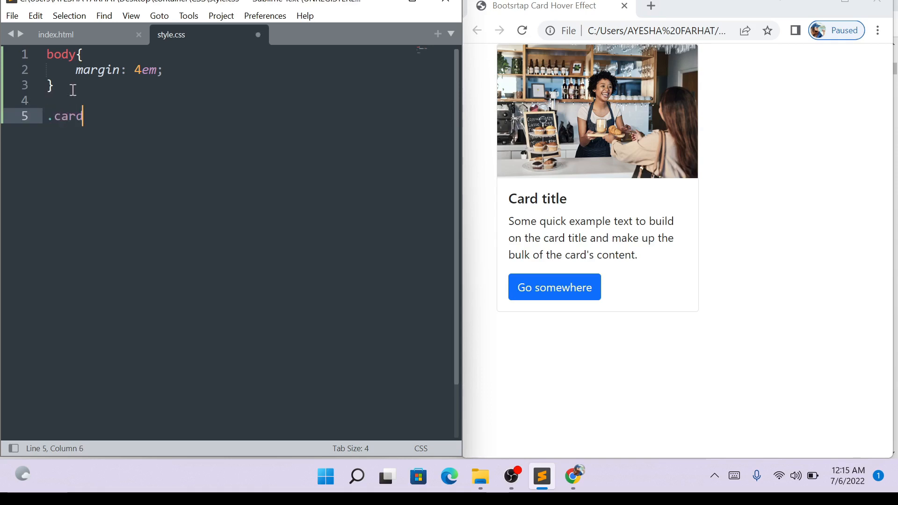
type(":hover")
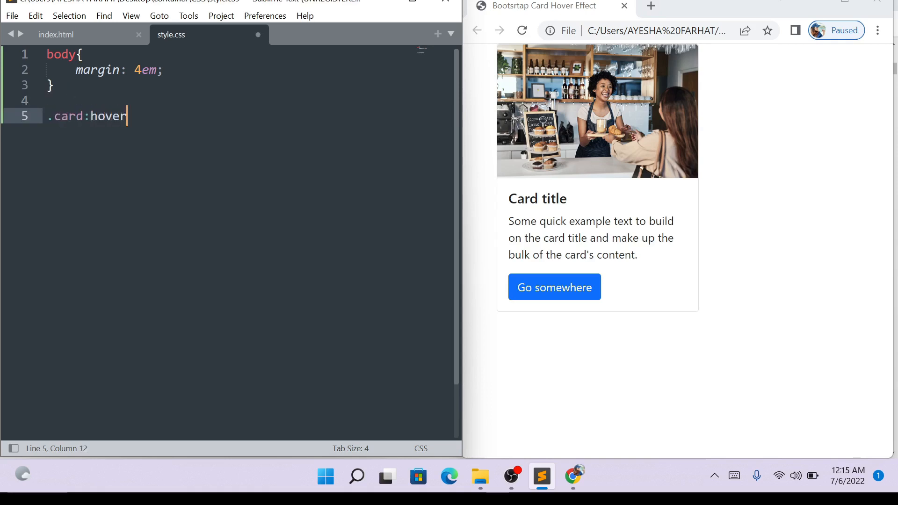
type("{")
type("transform: ;")
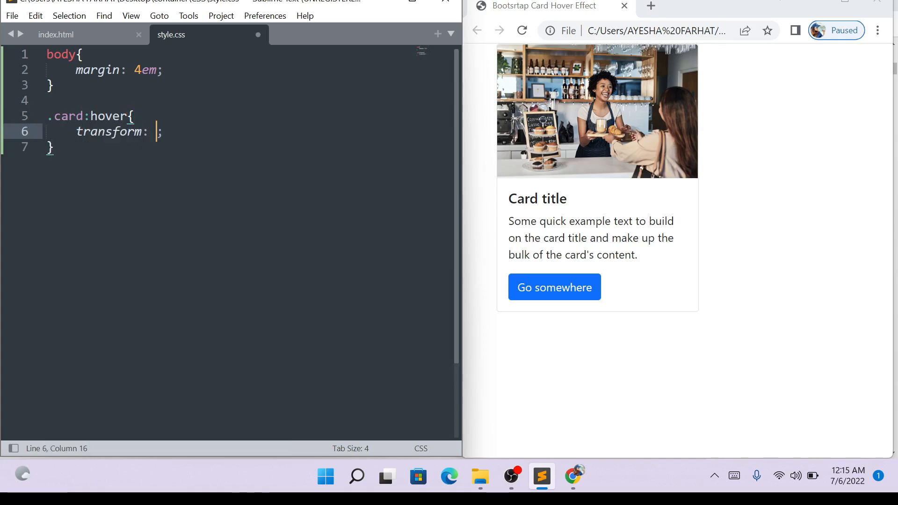
type("scale(1.0)")
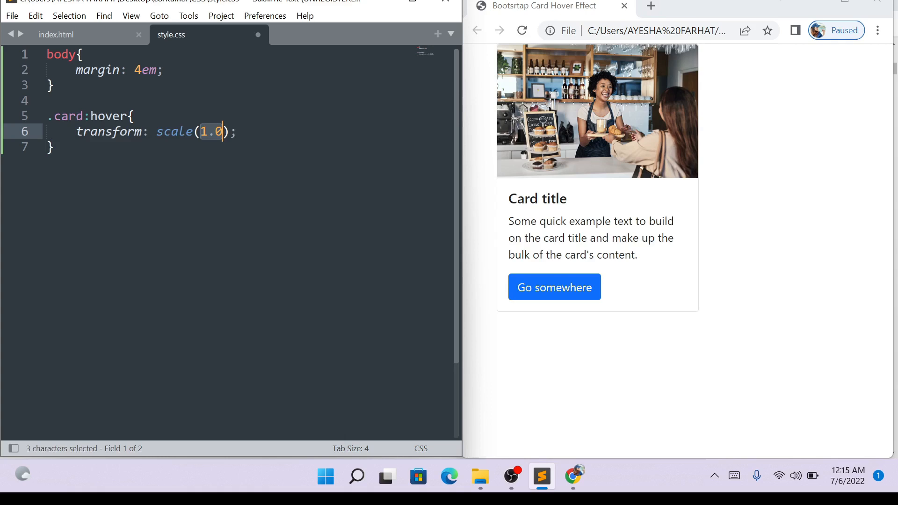
left_click(220, 132)
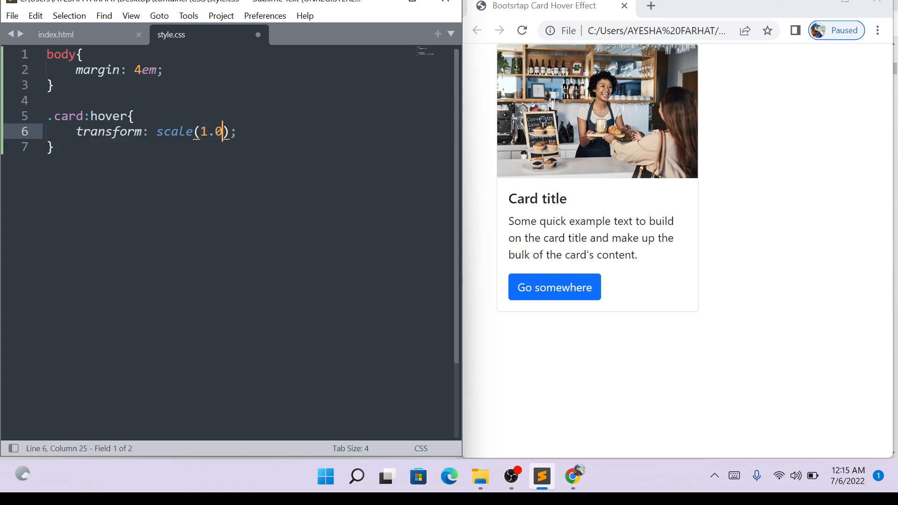
key("Backspace")
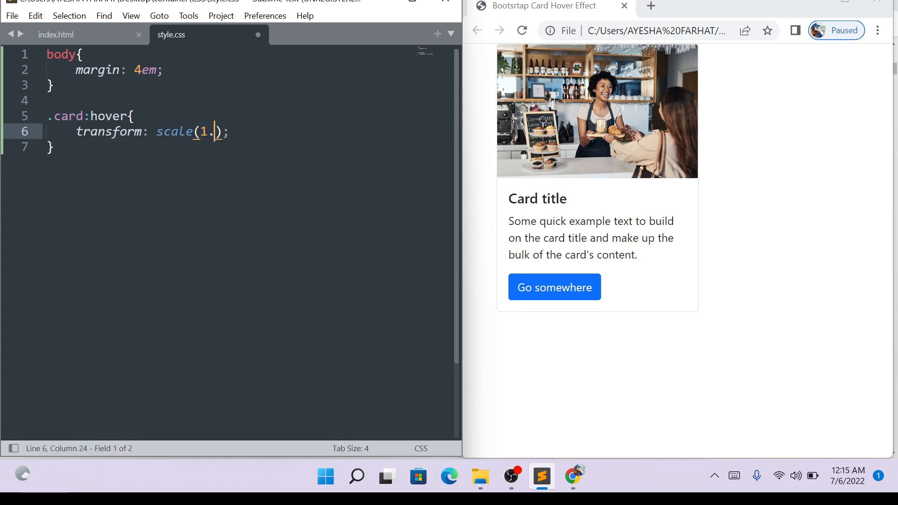
type("3")
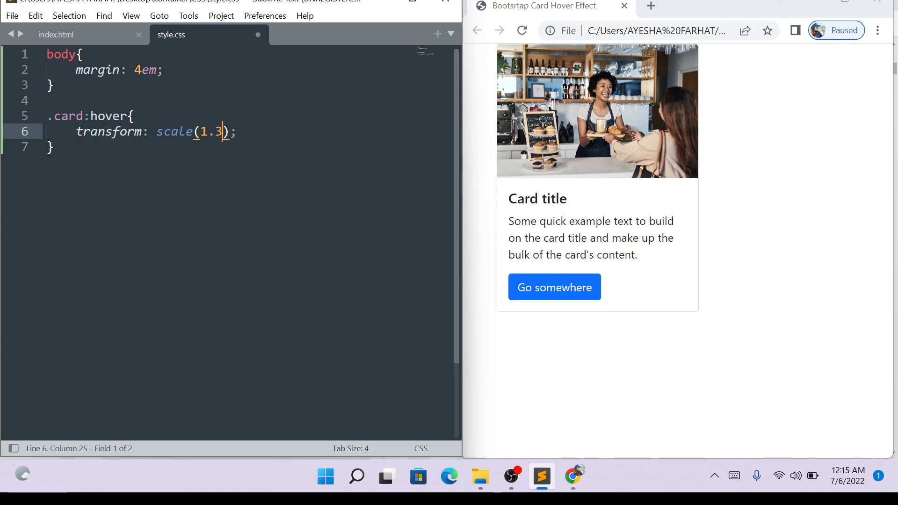
key("ctrl+s")
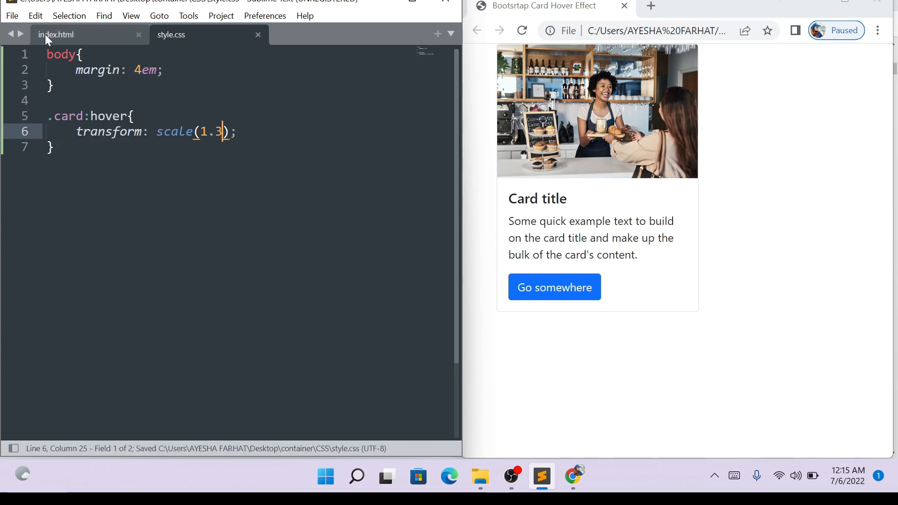
- Return to index.html and reload Chrome to show the card with the 4em margin
left_click(56, 35)
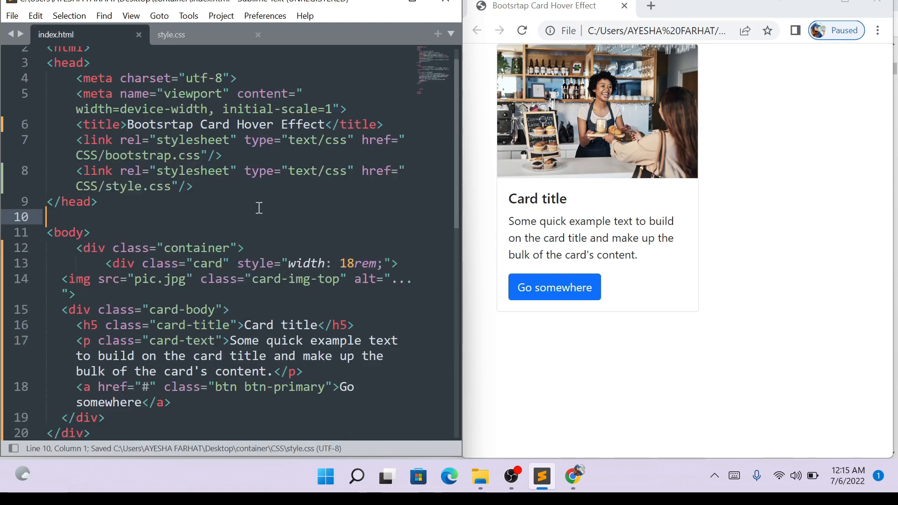
left_click(56, 34)
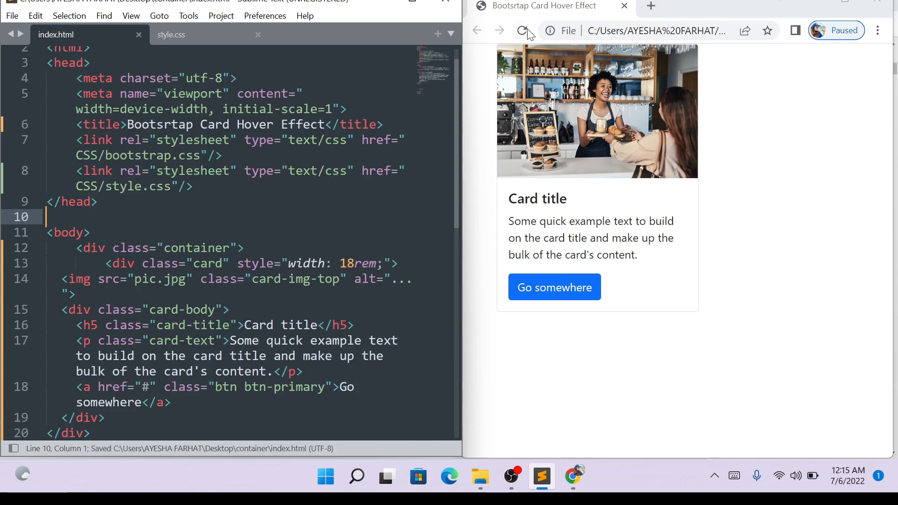
left_click(522, 30)
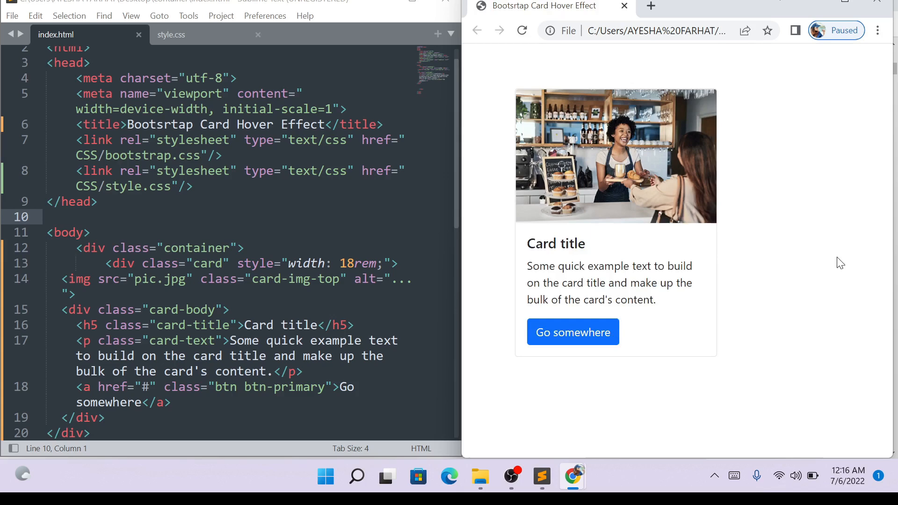
mouse_move(655, 231)
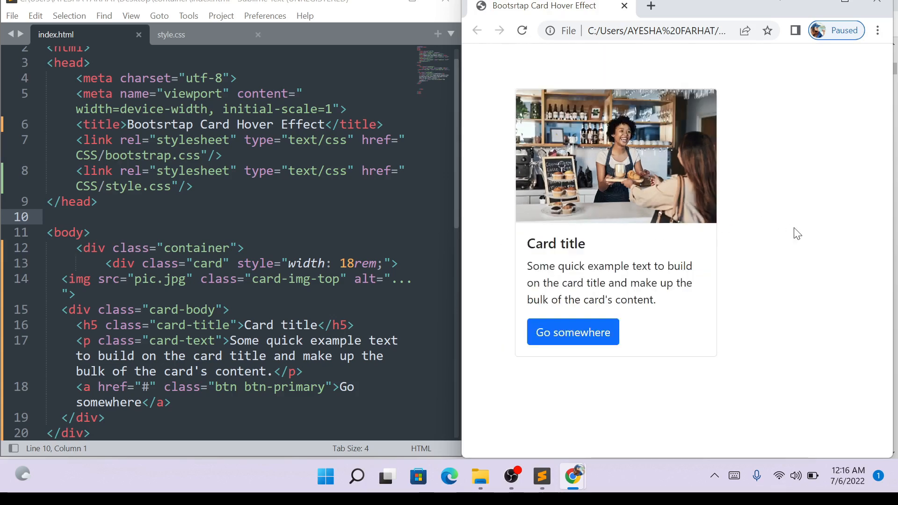
mouse_move(838, 256)
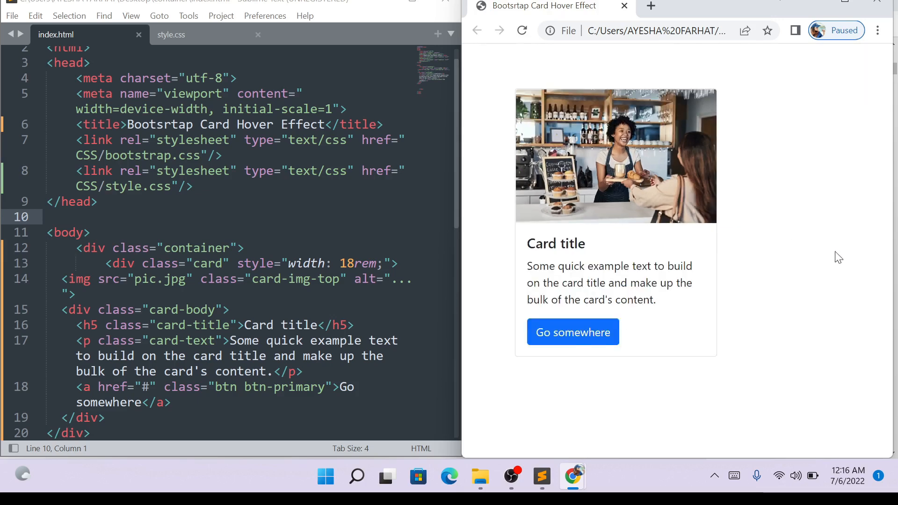